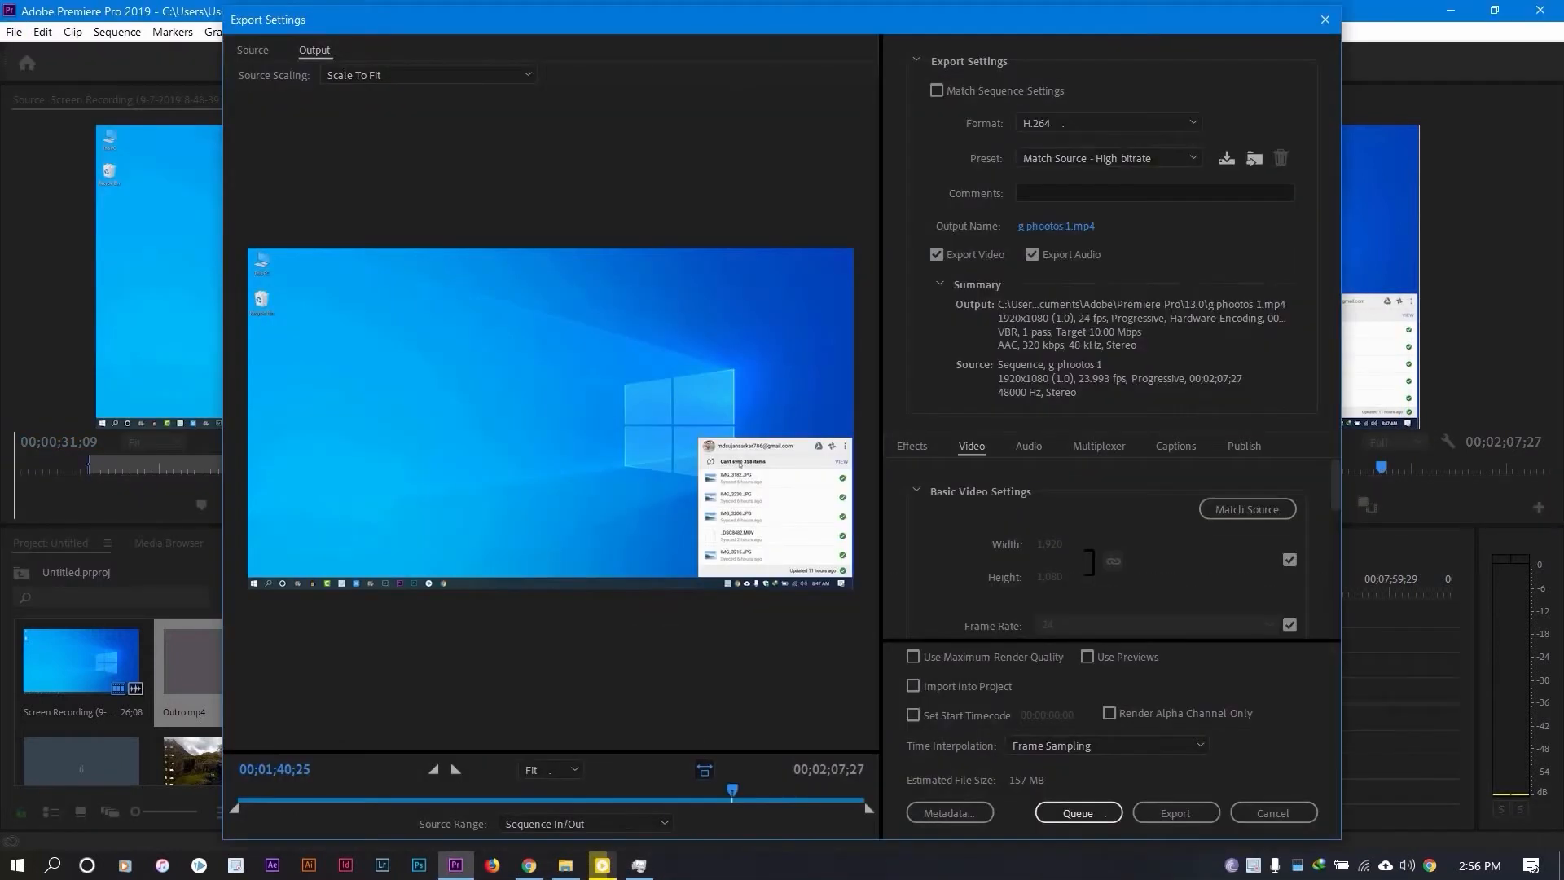
# - Enable Use Maximum Render Quality and keep H.264 as the export format
pyautogui.click(912, 656)
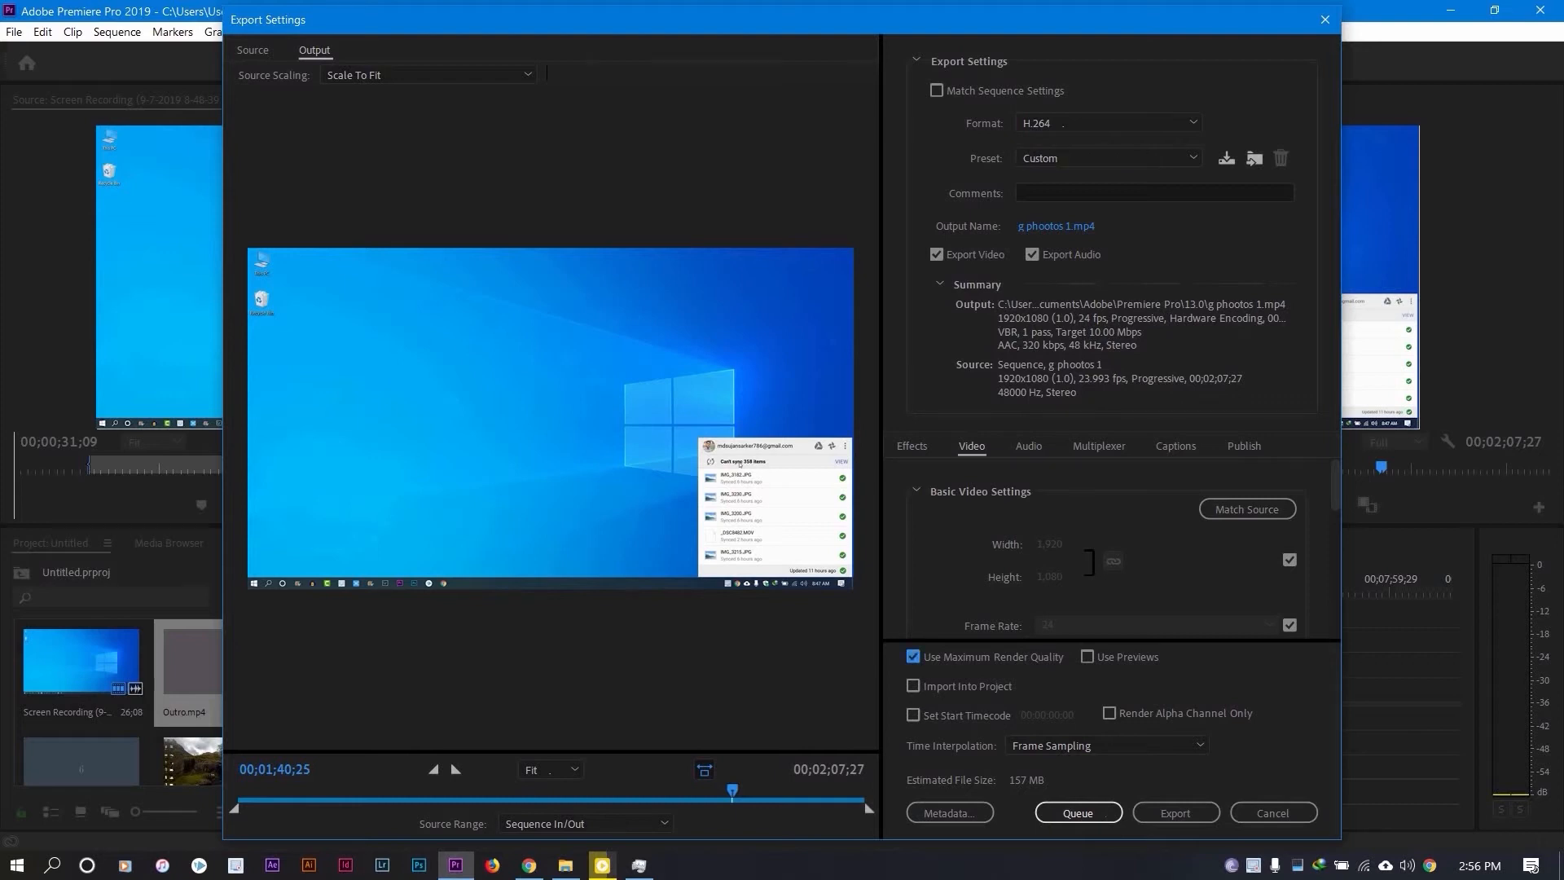
pyautogui.click(1105, 122)
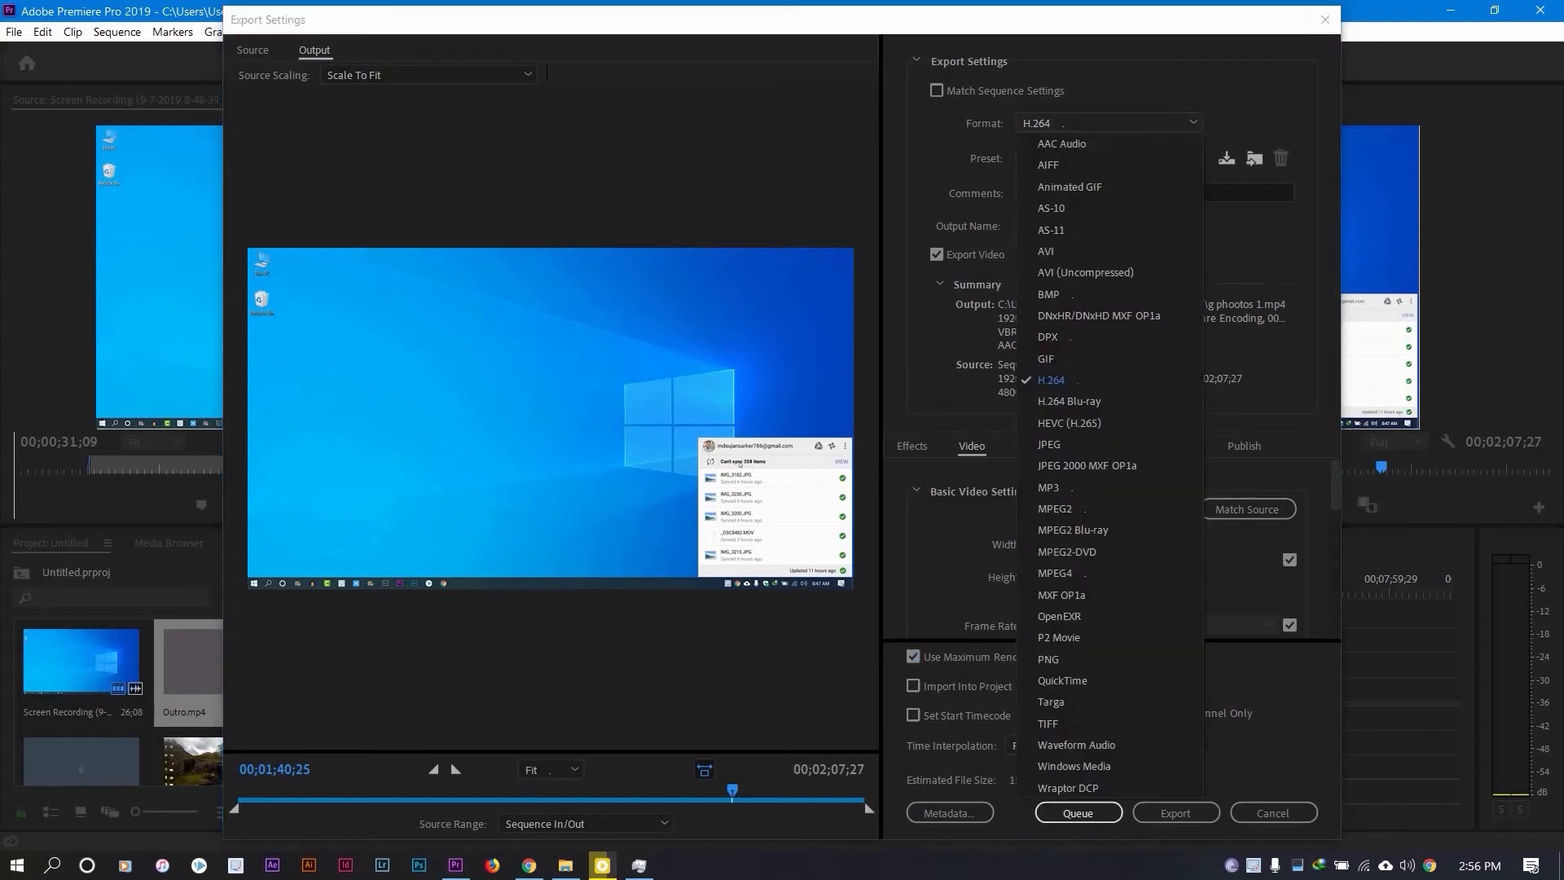
pyautogui.click(1175, 812)
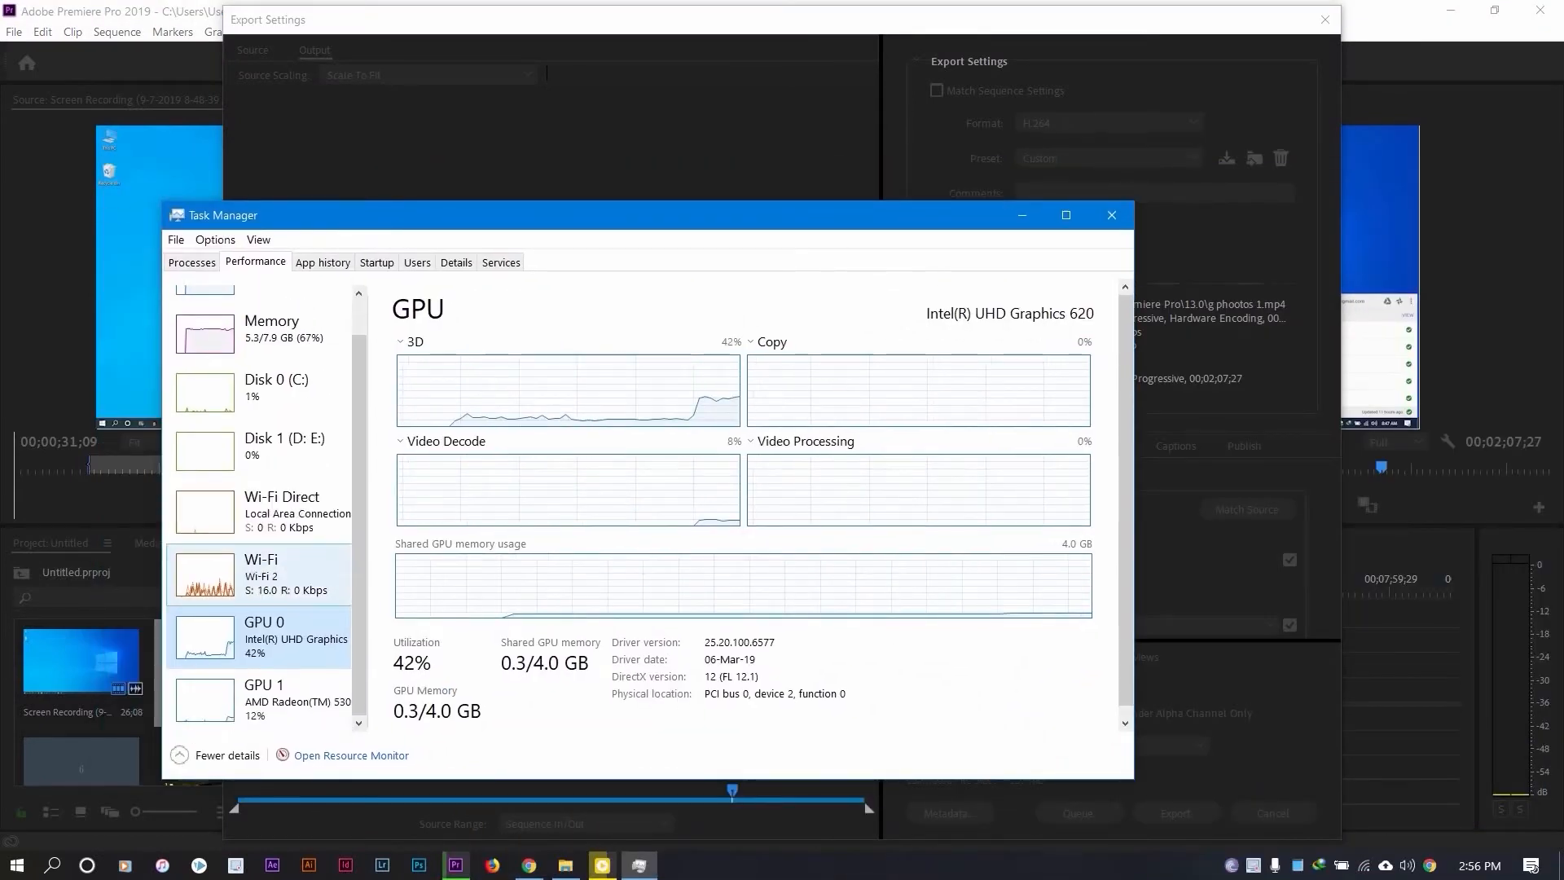
# - Show the performance graphs for GPU 1, the AMD Radeon 530
pyautogui.click(264, 699)
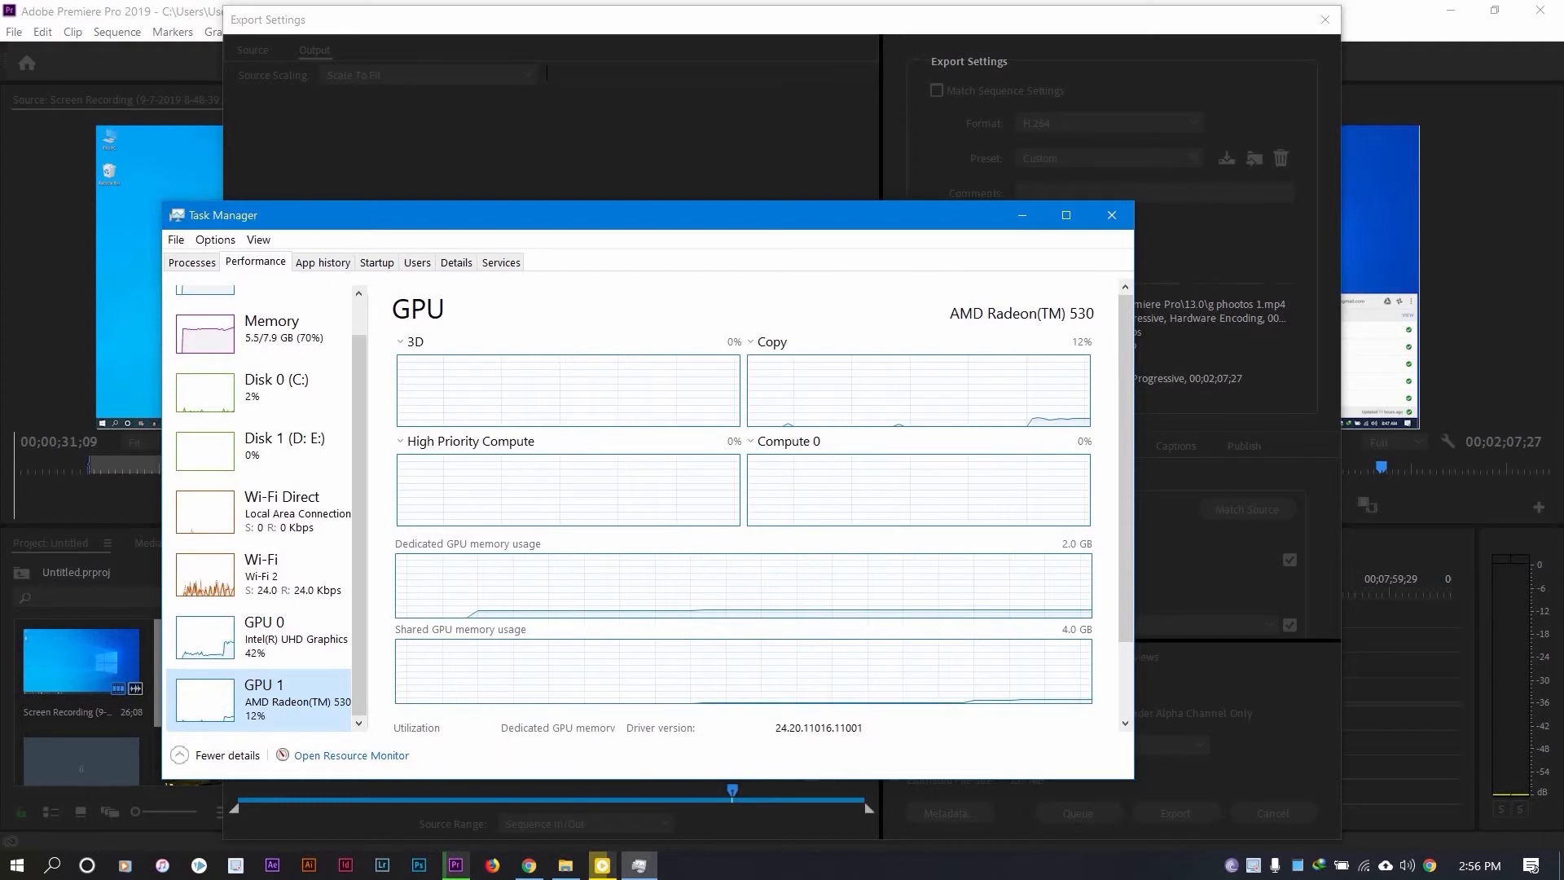